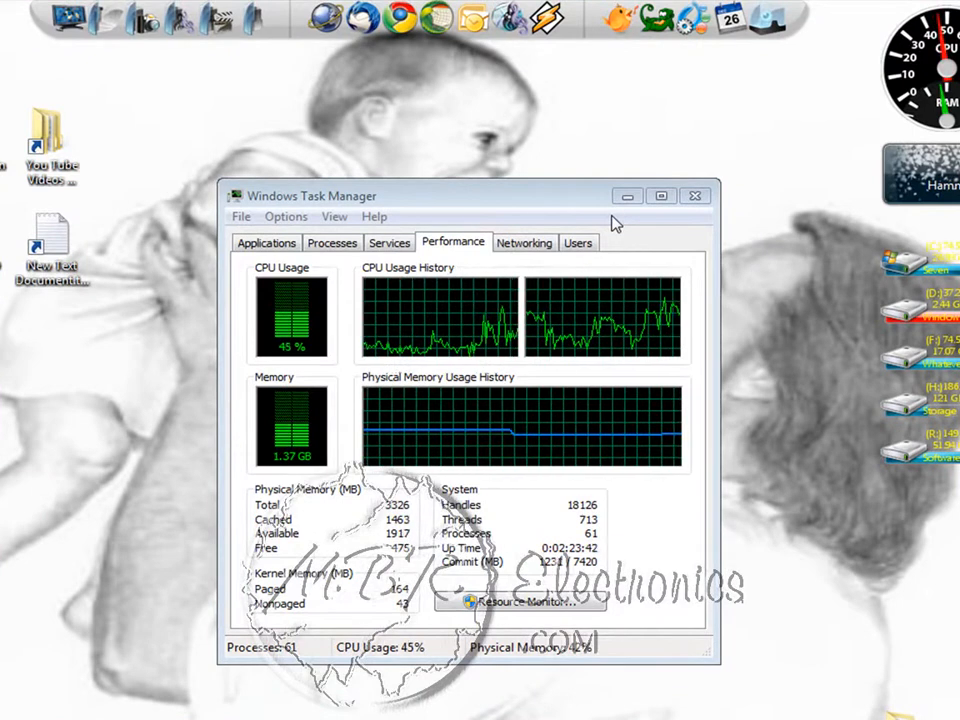
pyautogui.moveTo(310, 384)
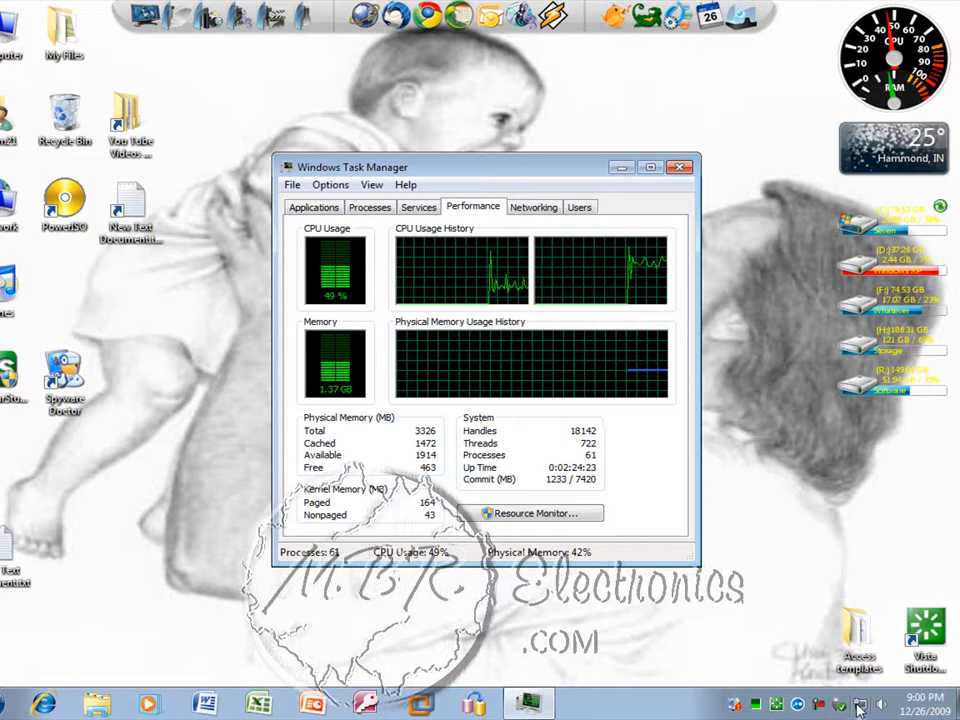
pyautogui.moveTo(858, 704)
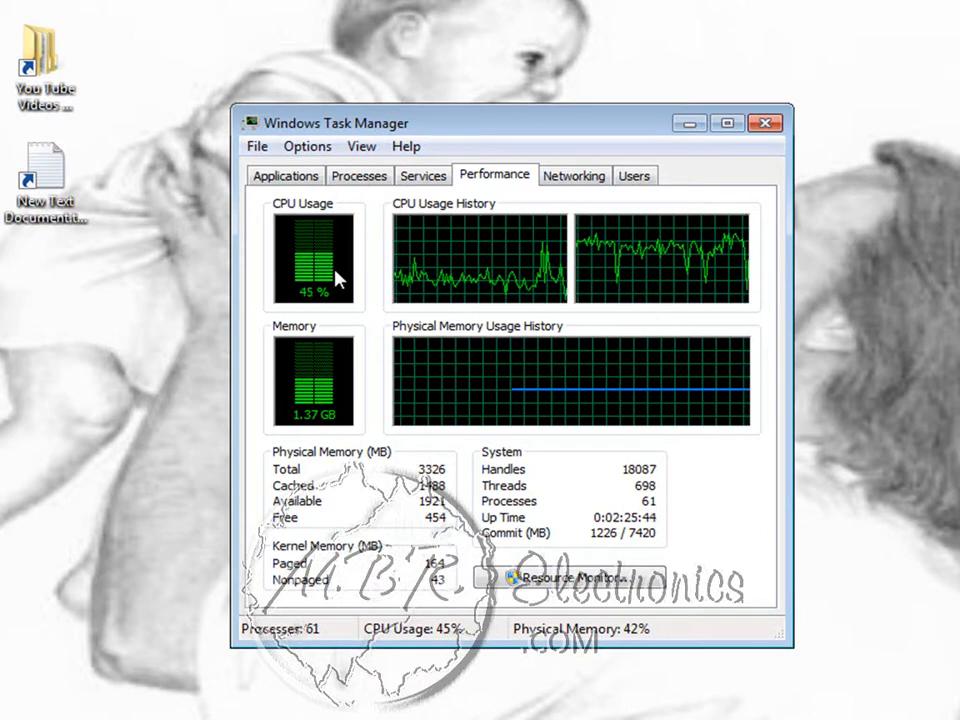
pyautogui.moveTo(186, 160)
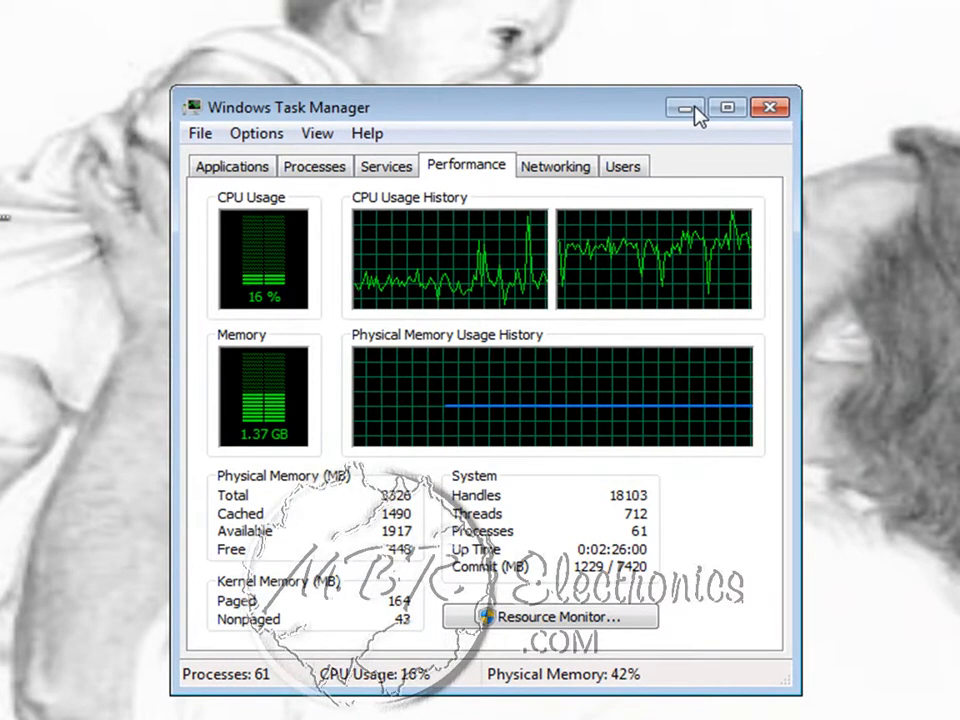
# - Minimize Task Manager so only the desktop wallpaper and gadgets remain visible
pyautogui.click(684, 108)
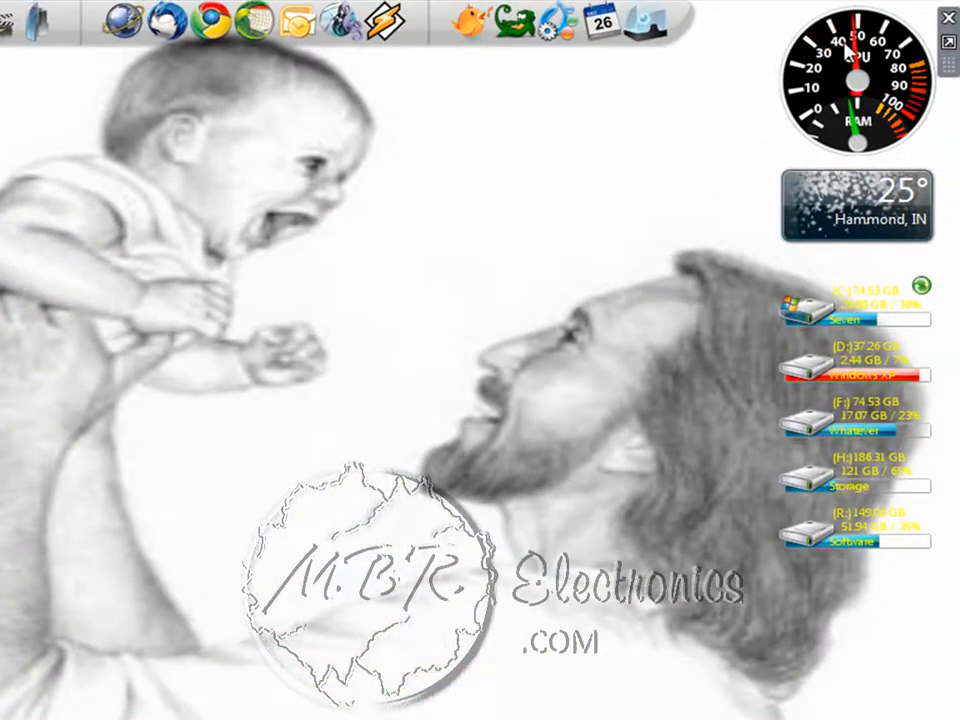
pyautogui.moveTo(450, 380)
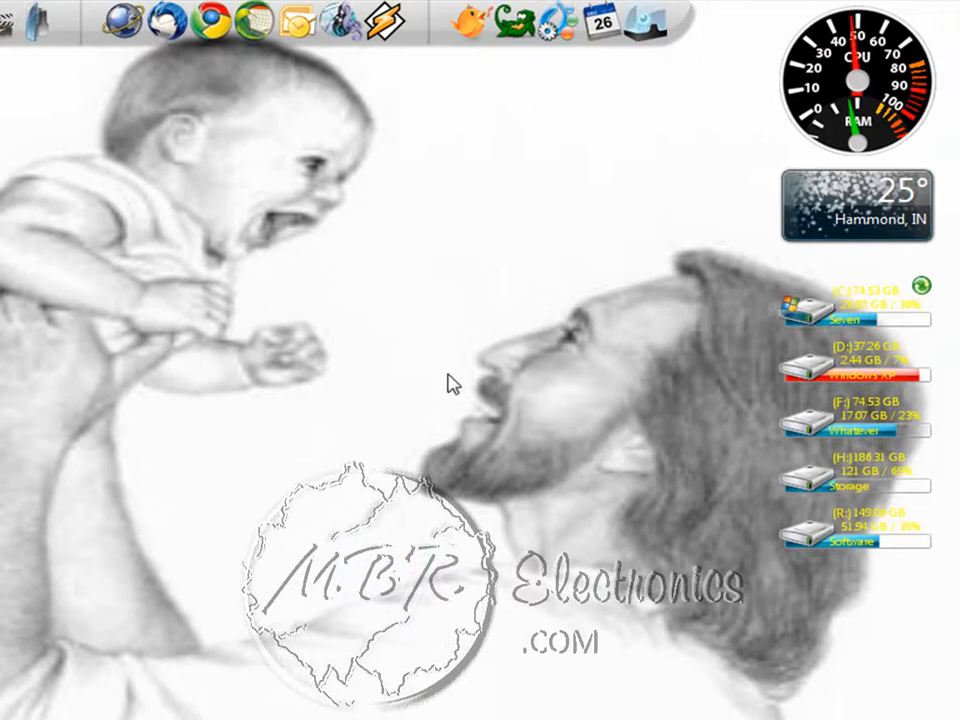